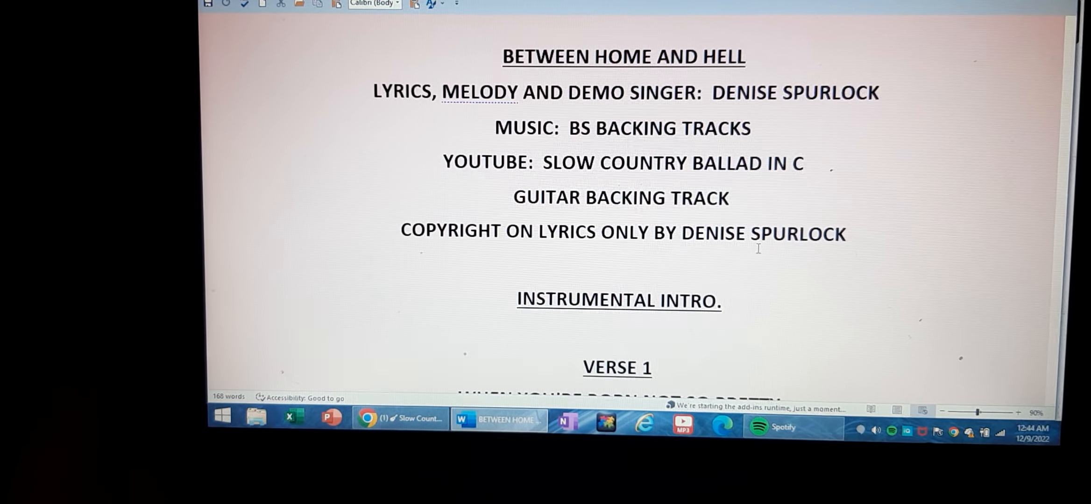
scroll("down", 3)
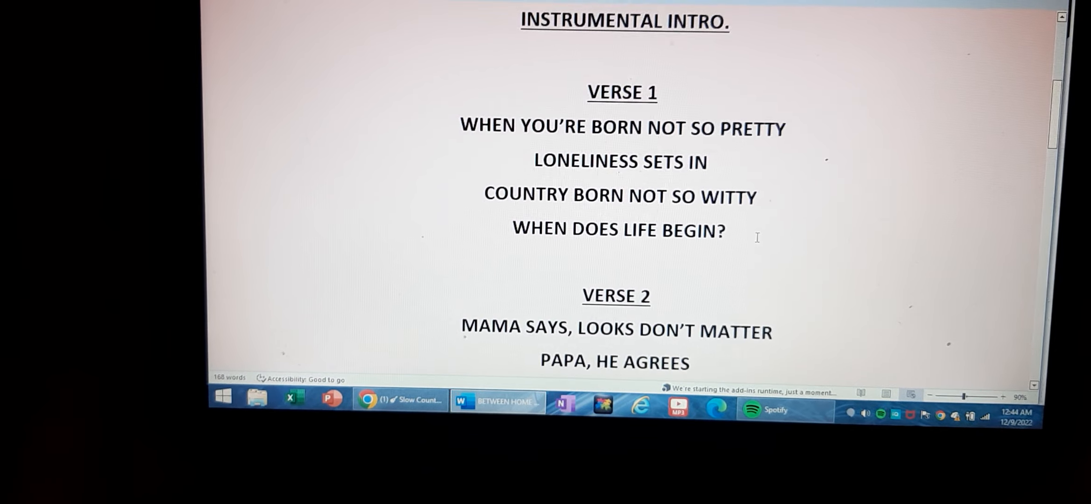
scroll("down", 3)
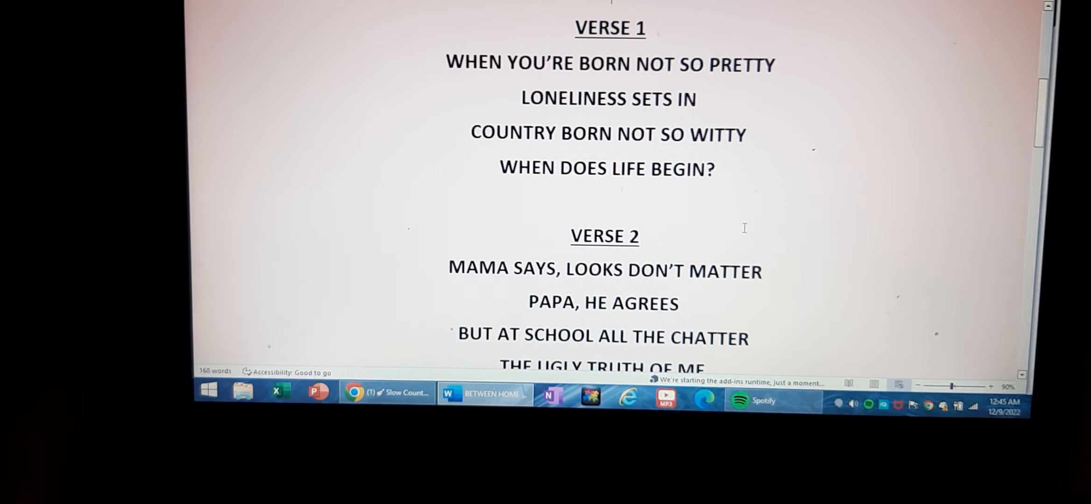
scroll("down", 3)
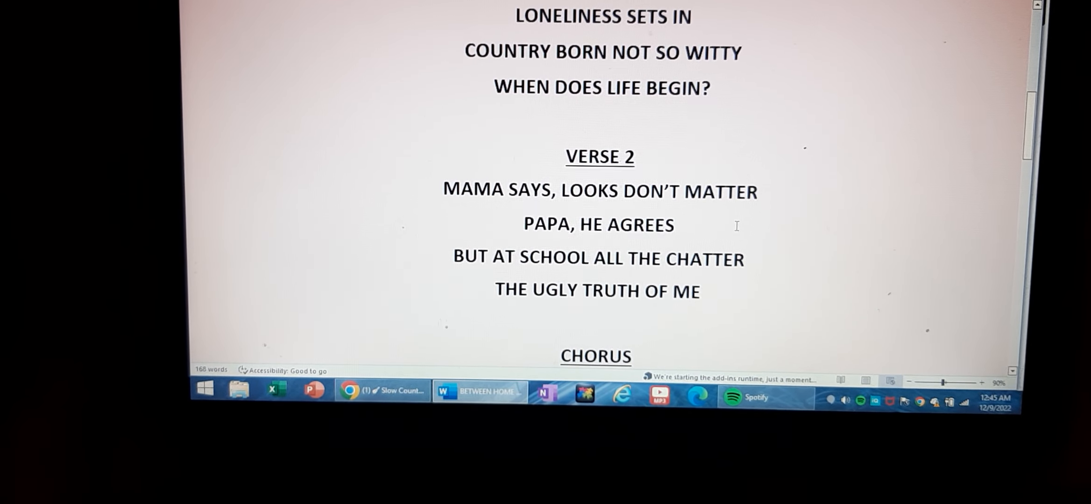
scroll("down", 3)
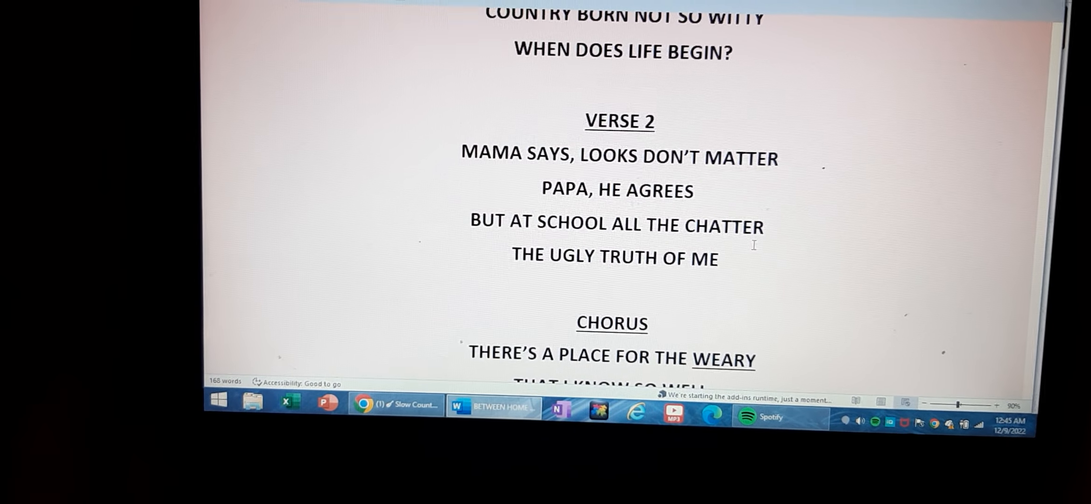
scroll("down", 3)
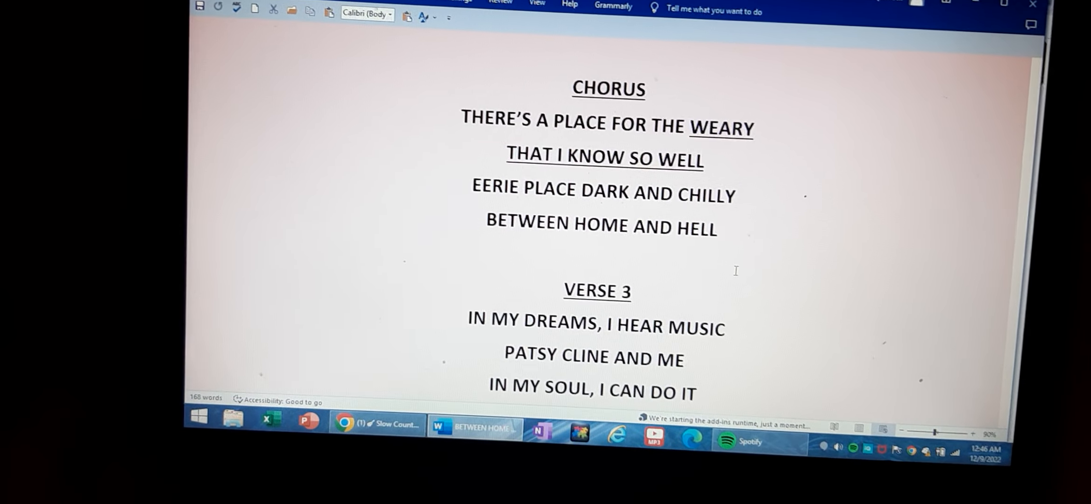
scroll("down", 3)
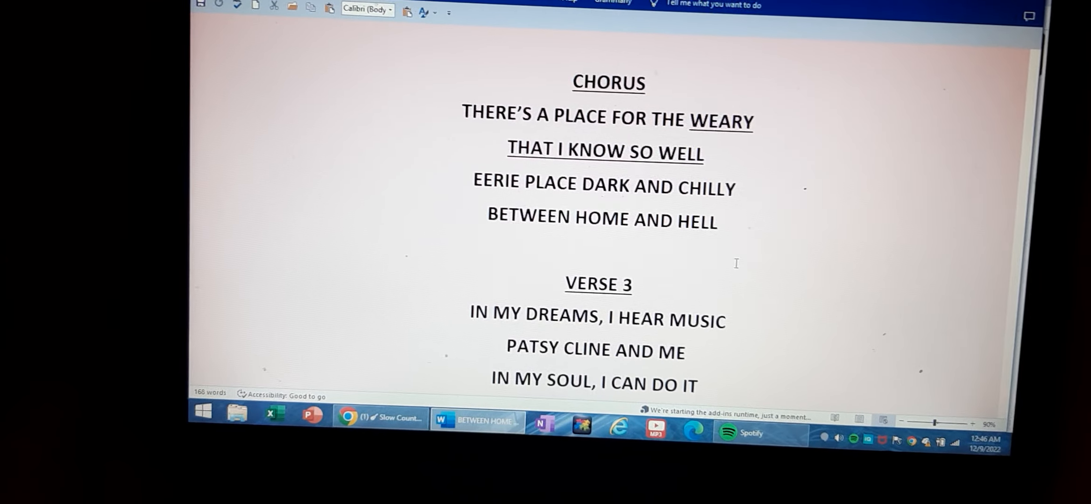
scroll("down", 3)
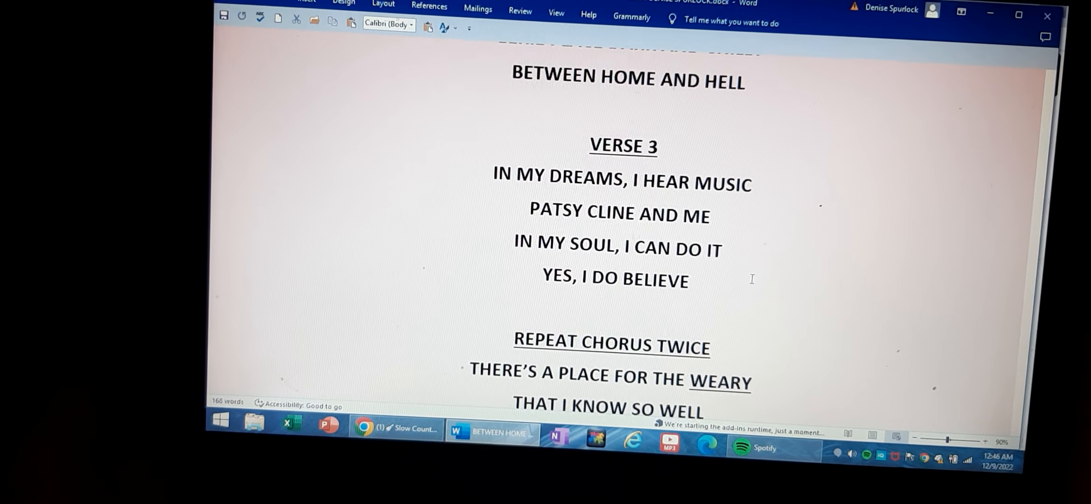
scroll("down", 3)
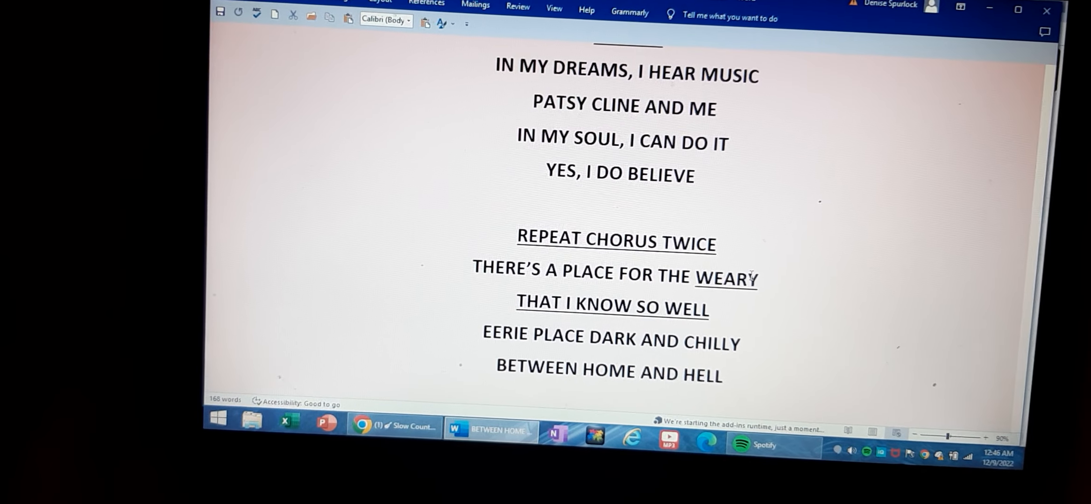
scroll("down", 3)
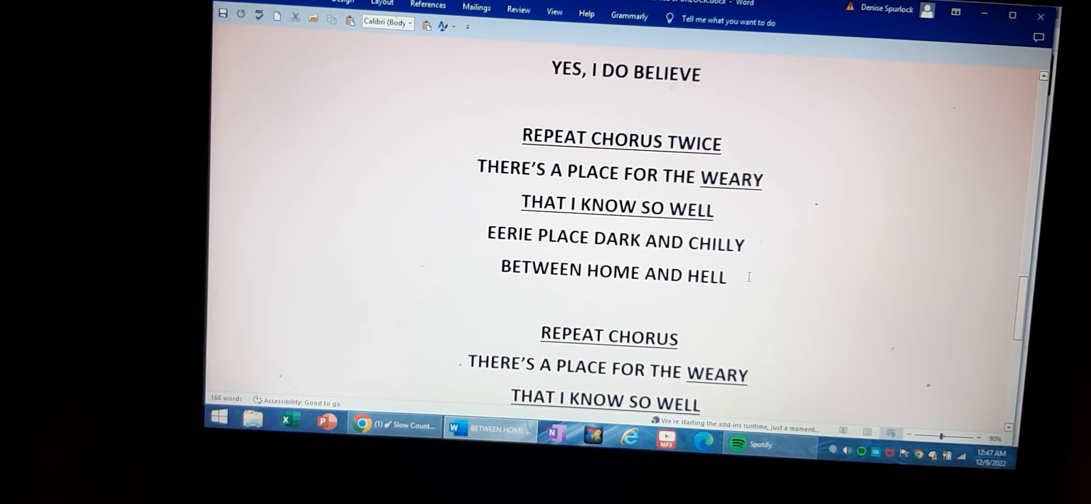
scroll("down", 3)
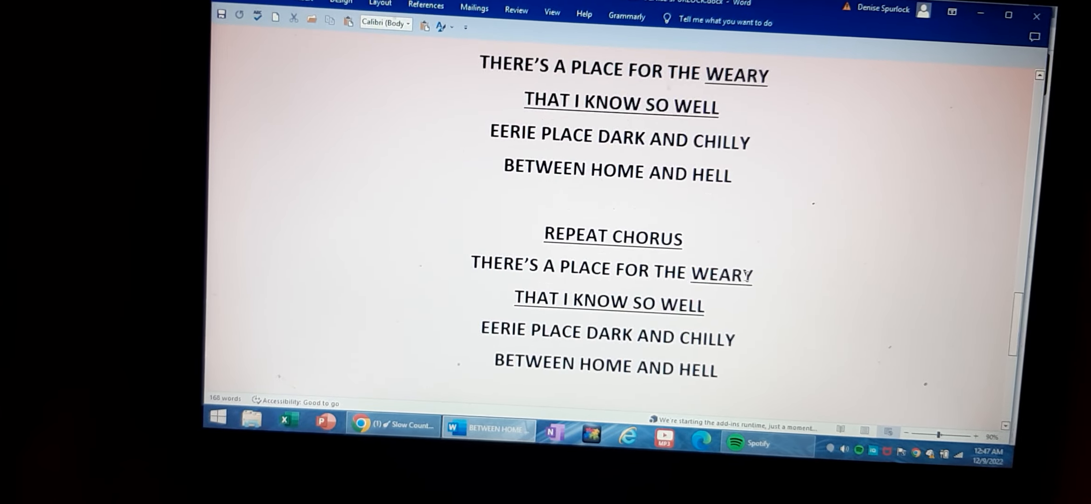
scroll("down", 3)
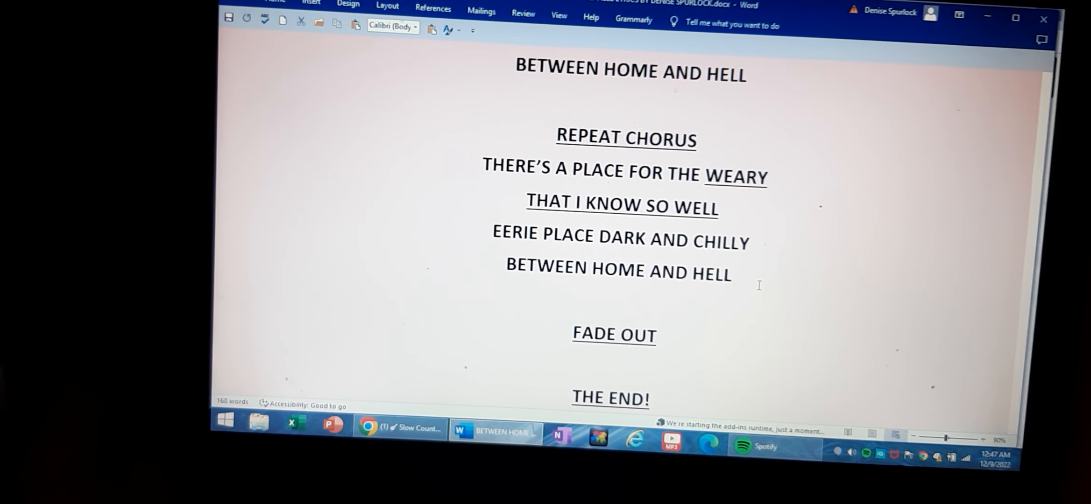
scroll("down", 3)
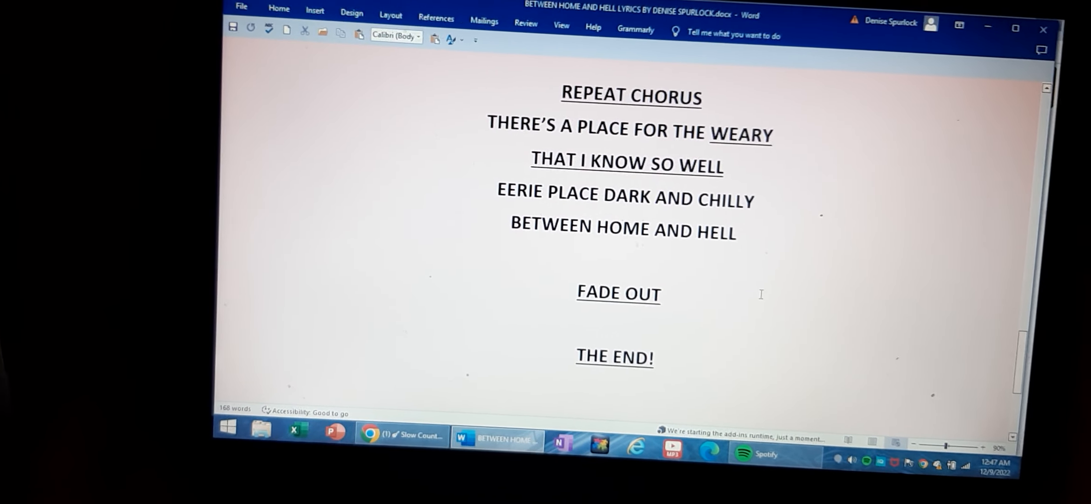